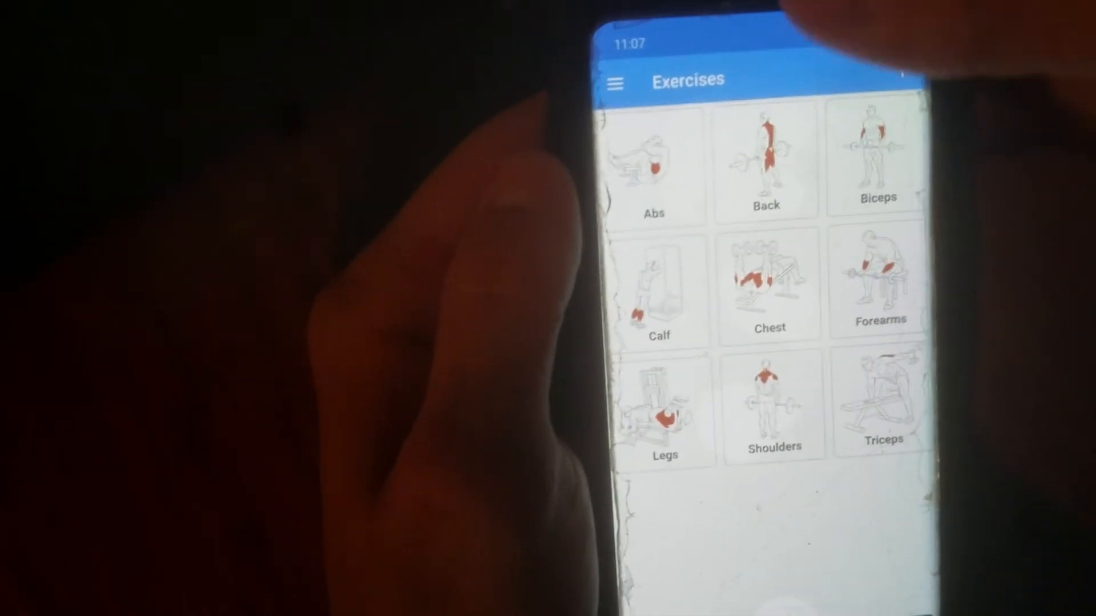
Open the Incline Presses exercise guide from the Chest category
click(770, 283)
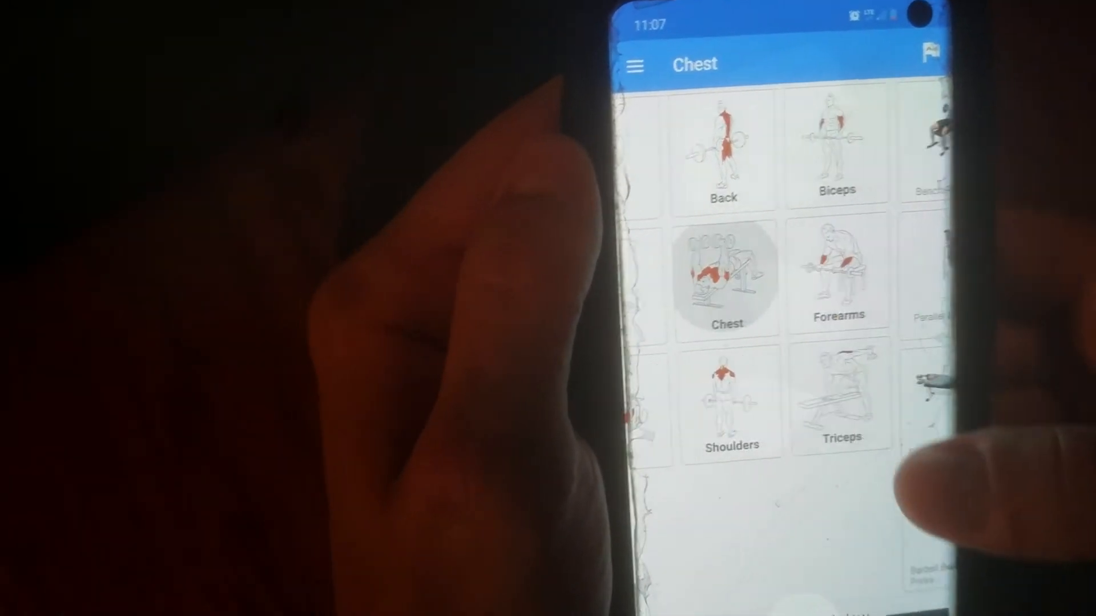
click(727, 273)
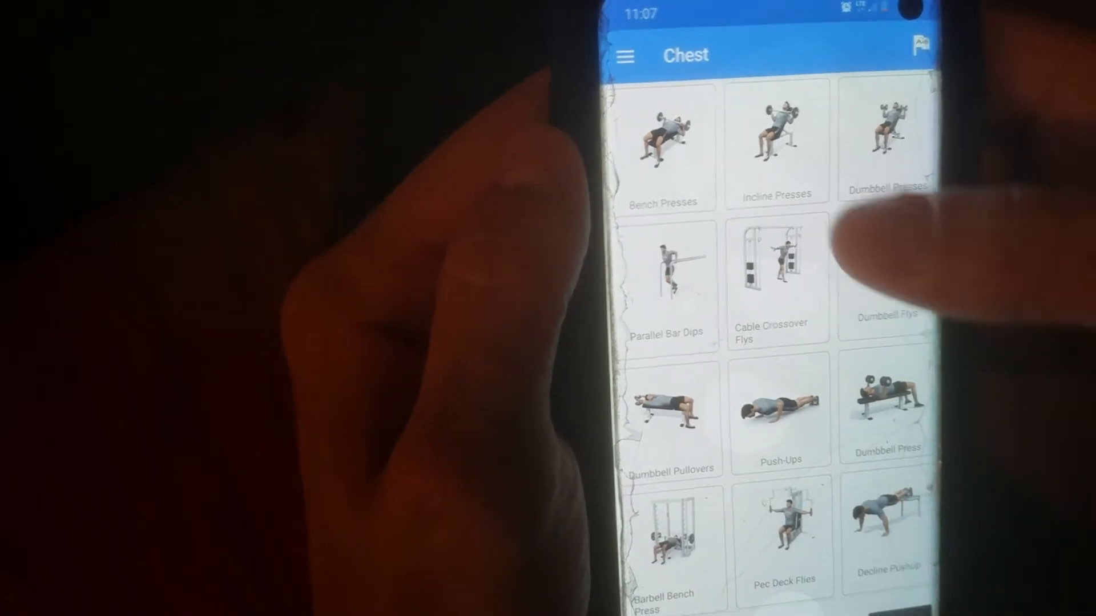
click(777, 140)
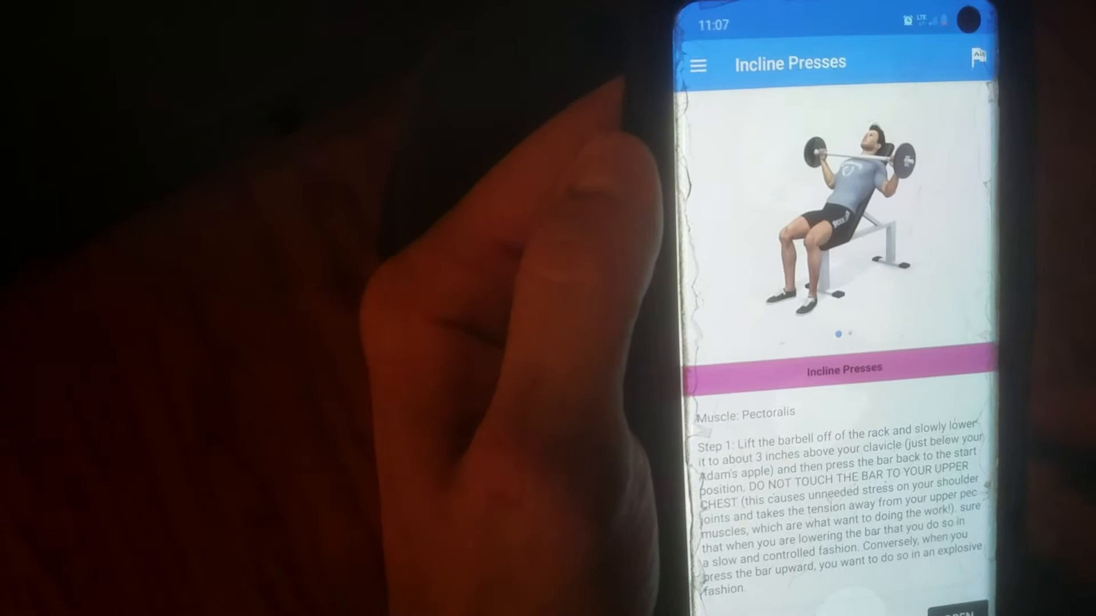
View the Incline Presses muscle diagram and steps, then open the navigation drawer
scroll(left, 3)
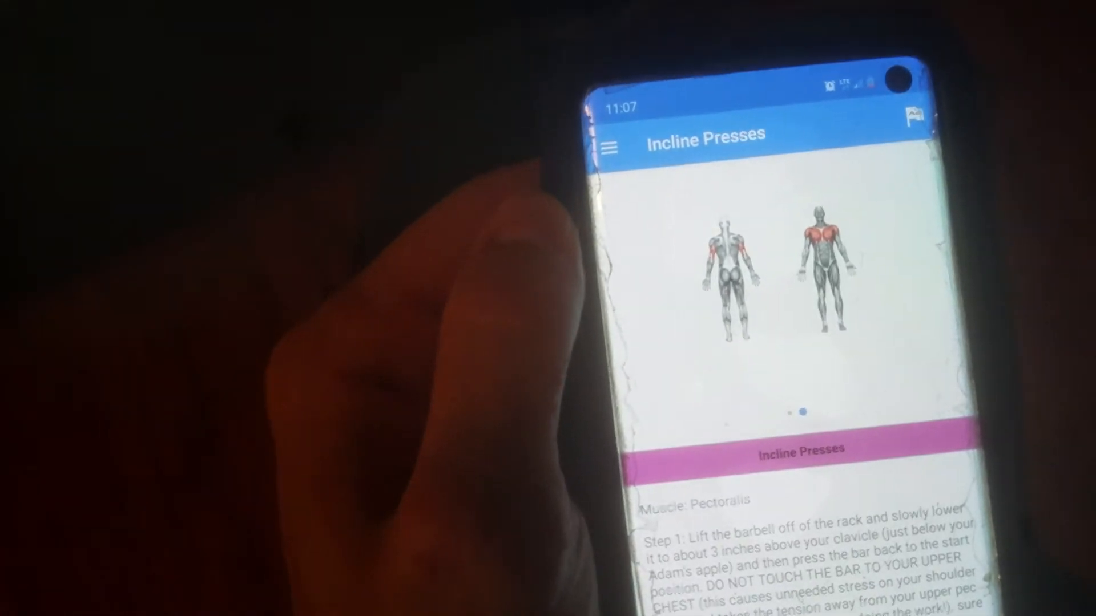
scroll(down, 3)
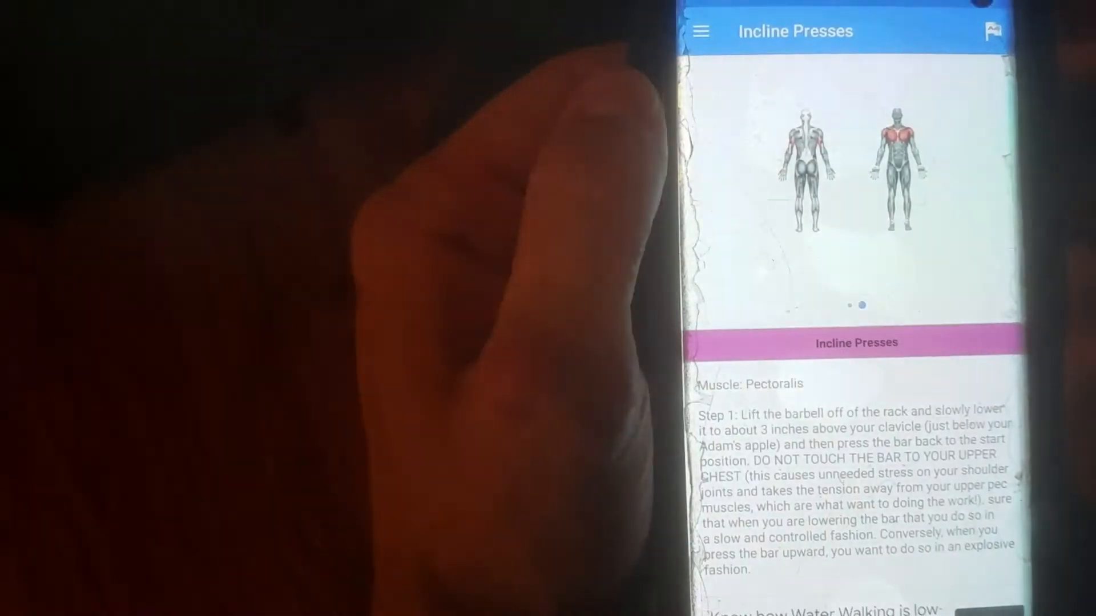
click(701, 31)
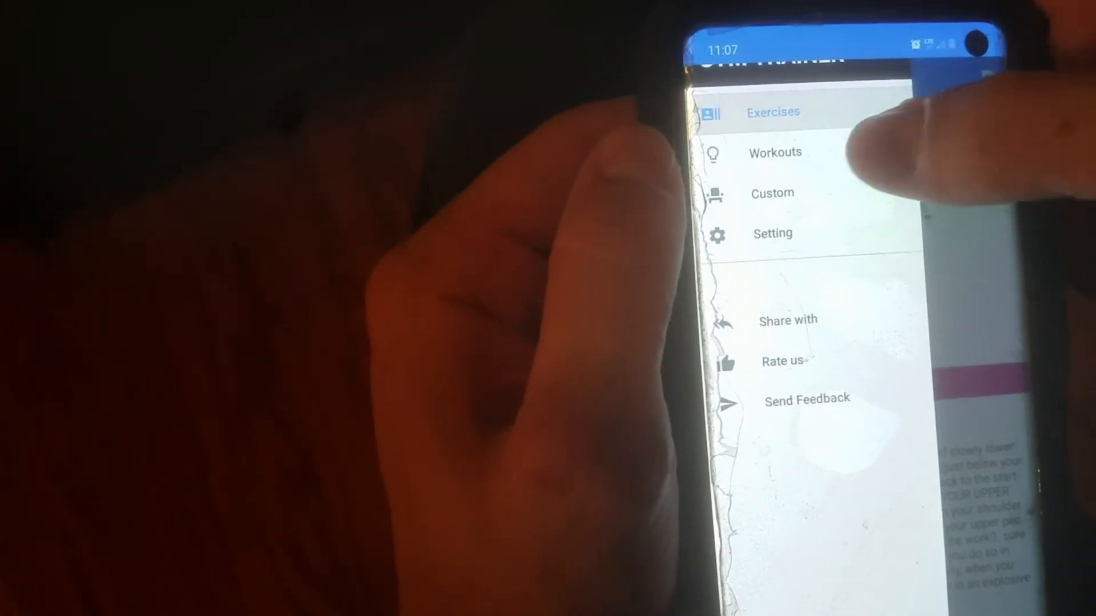
Go to the Workouts section from the navigation drawer
click(775, 152)
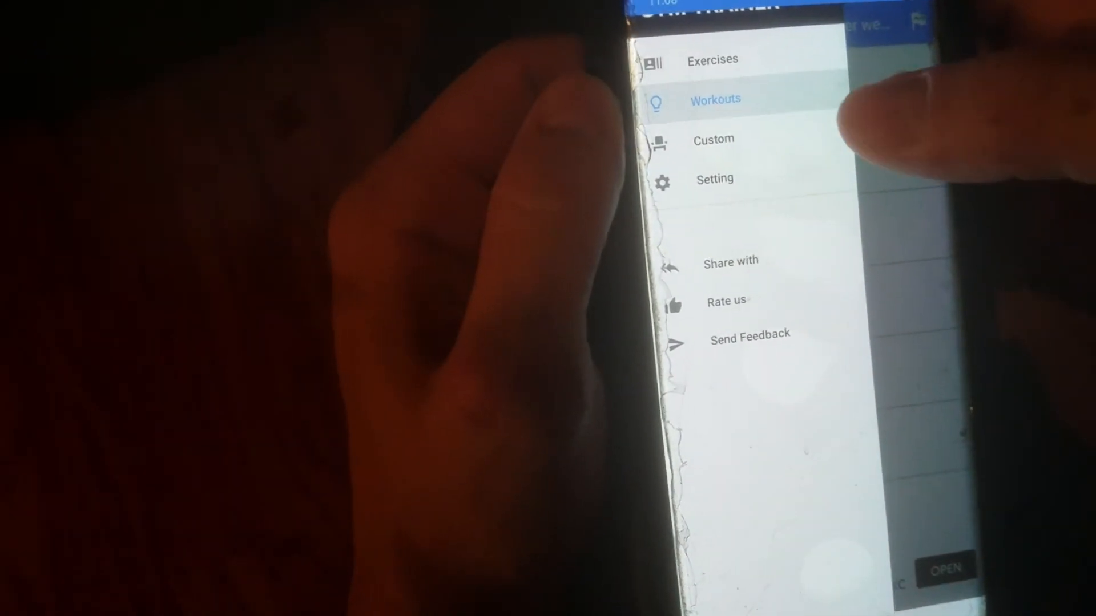
Create a custom workout titled 'll Sp', add Bench Presses to Day 4, open Incline Presses
click(713, 139)
text(Push Pu)
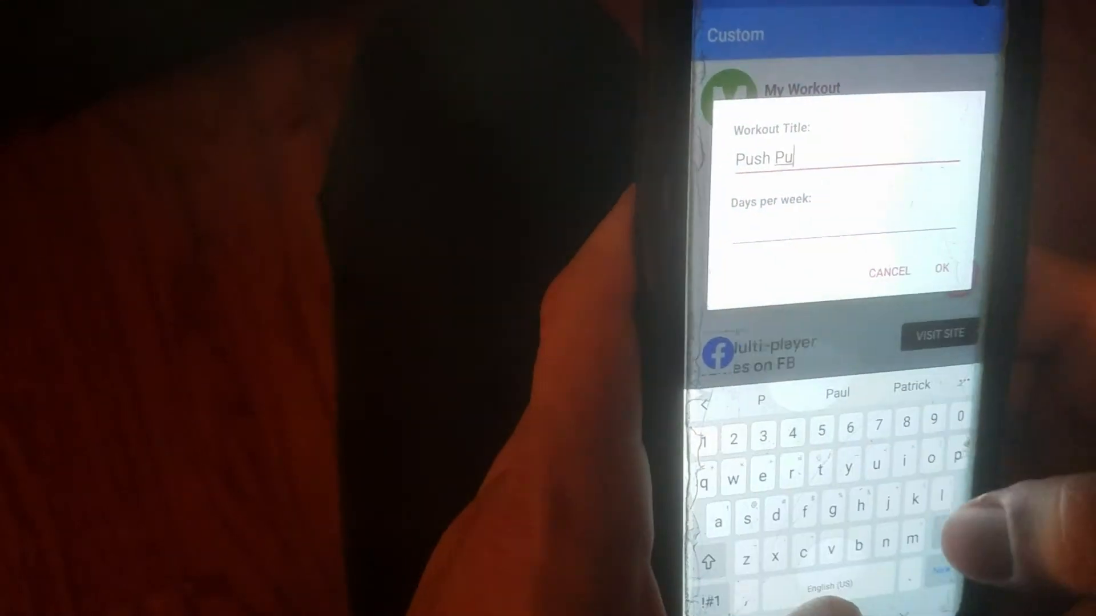
text(ll Sp)
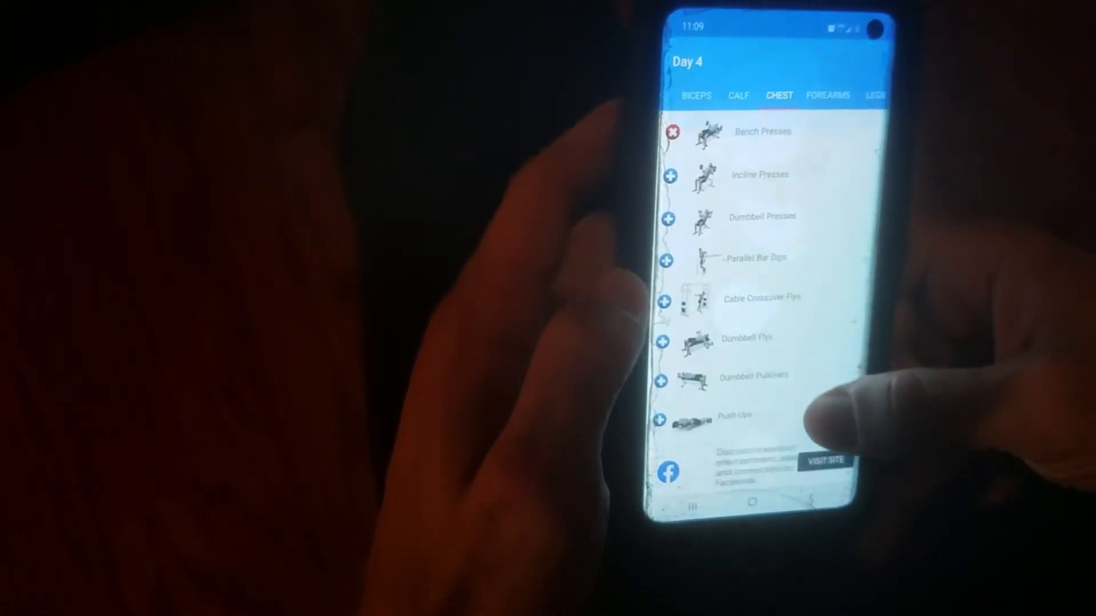
click(759, 174)
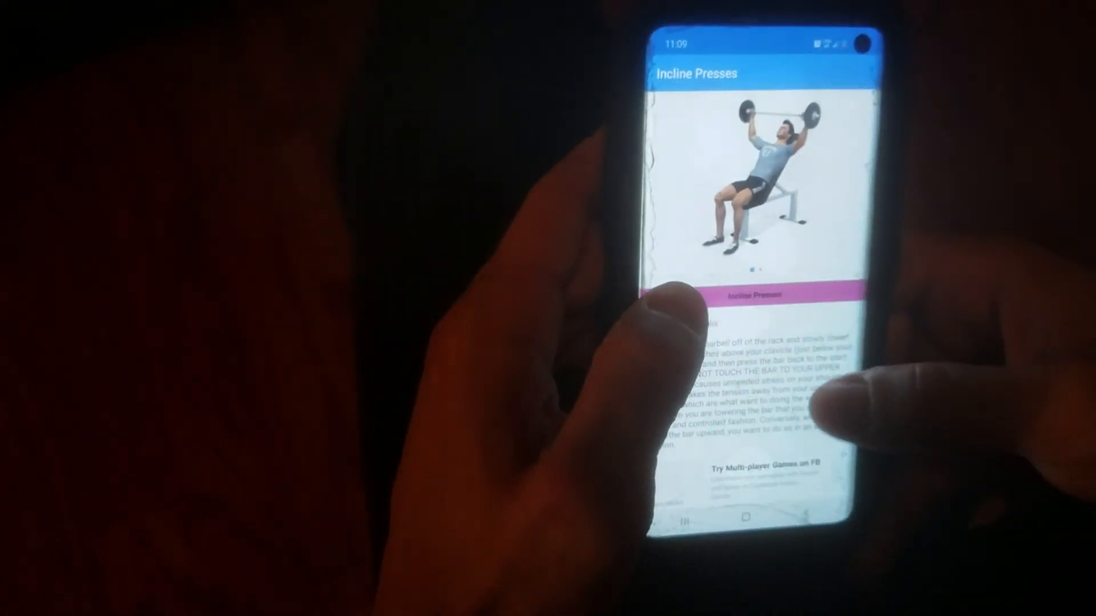